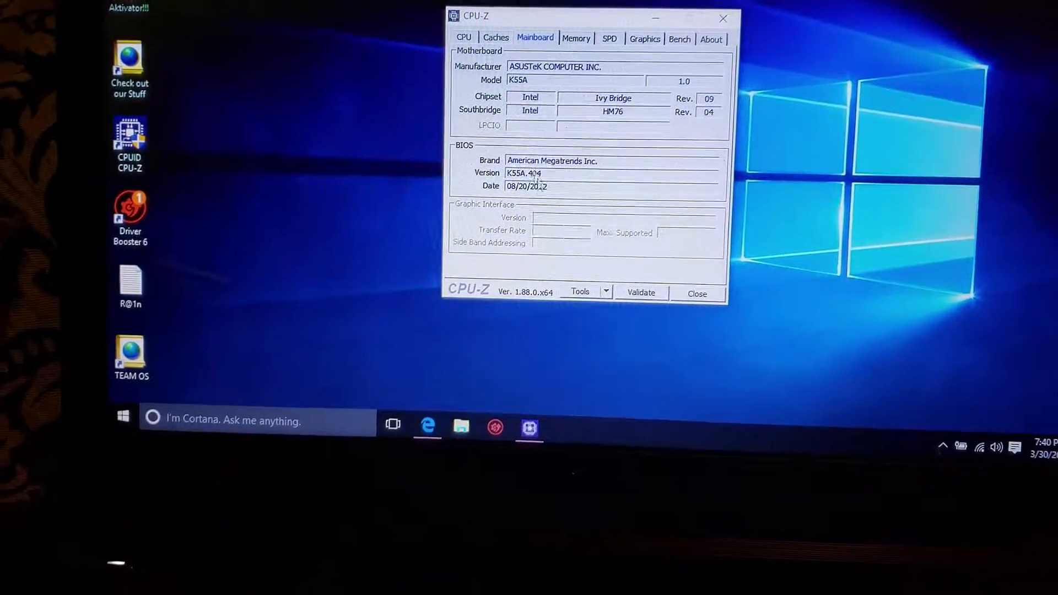
Step: Read the mainboard BIOS version K55A.404 (08/20/2012) and close CPU-Z
{"action": "left_click", "coordinate": [696, 293]}
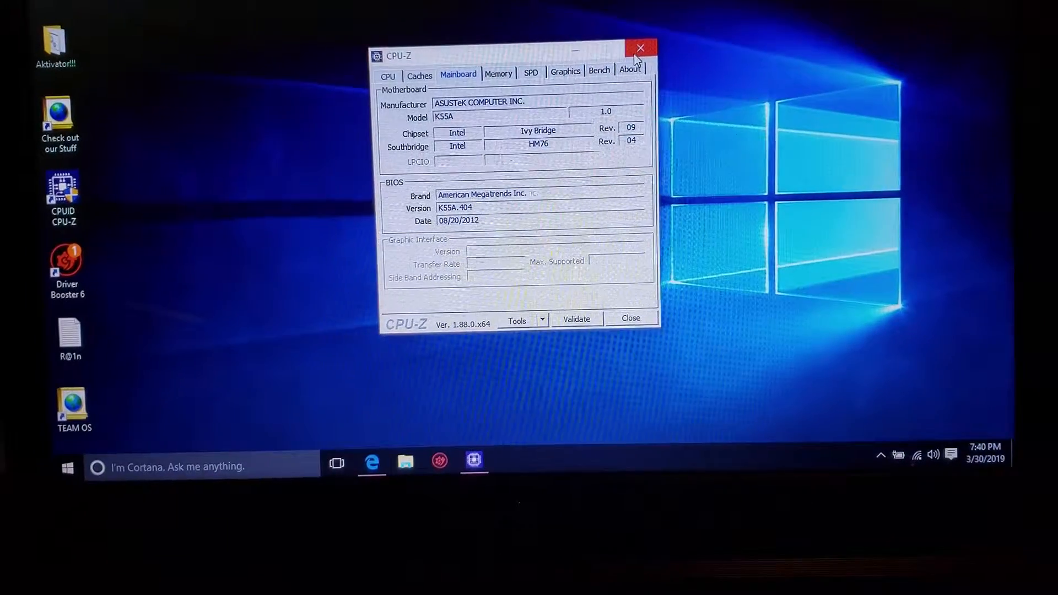
{"action": "left_click", "coordinate": [639, 47]}
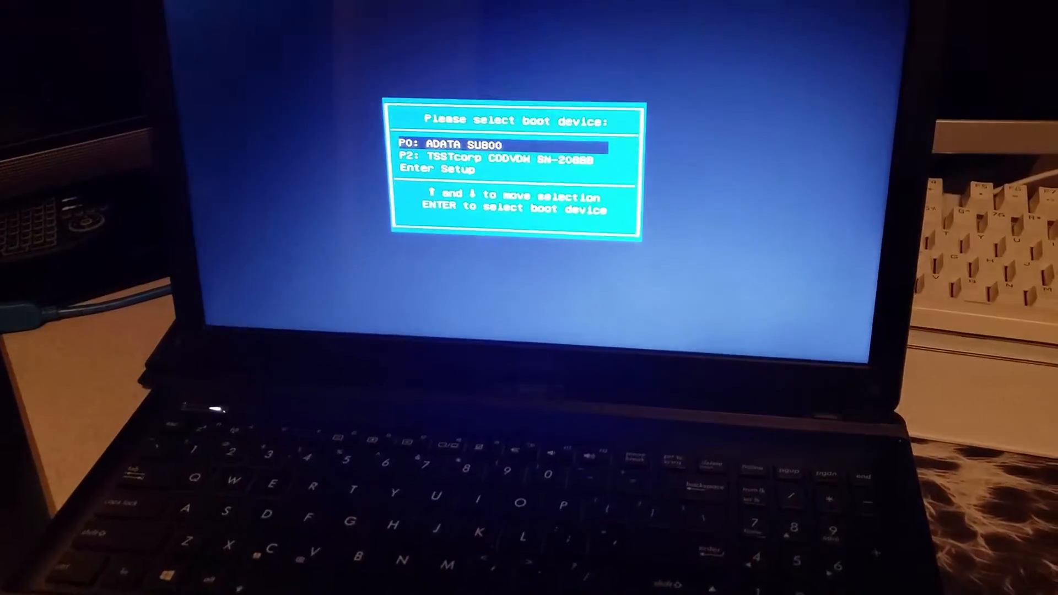
Step: Enter the Aptio firmware setup and move to the Security page's Secure Boot Control
{"action": "key", "text": "Down"}
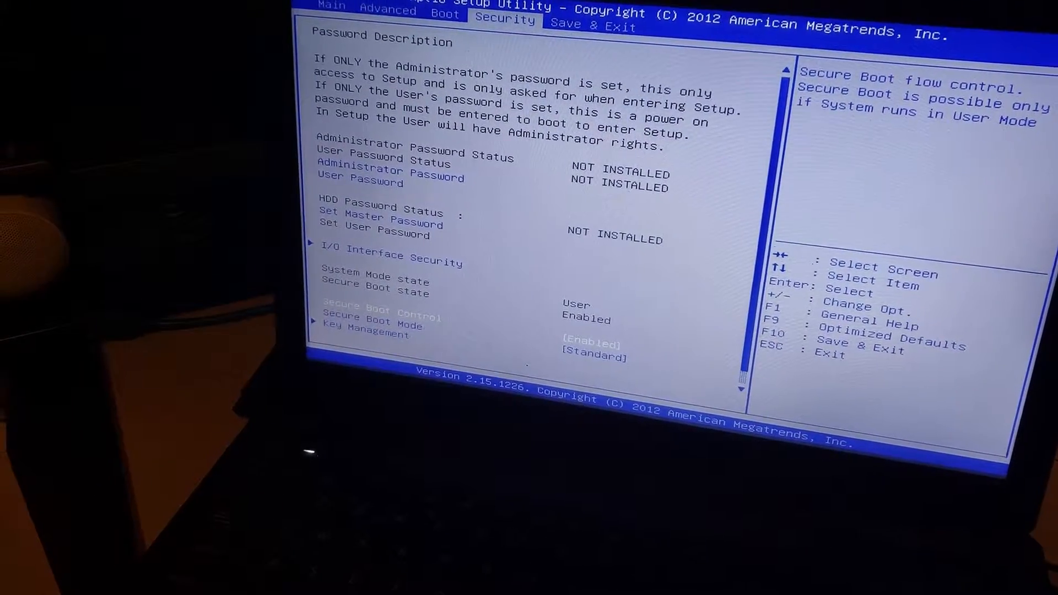
{"action": "key", "text": "down"}
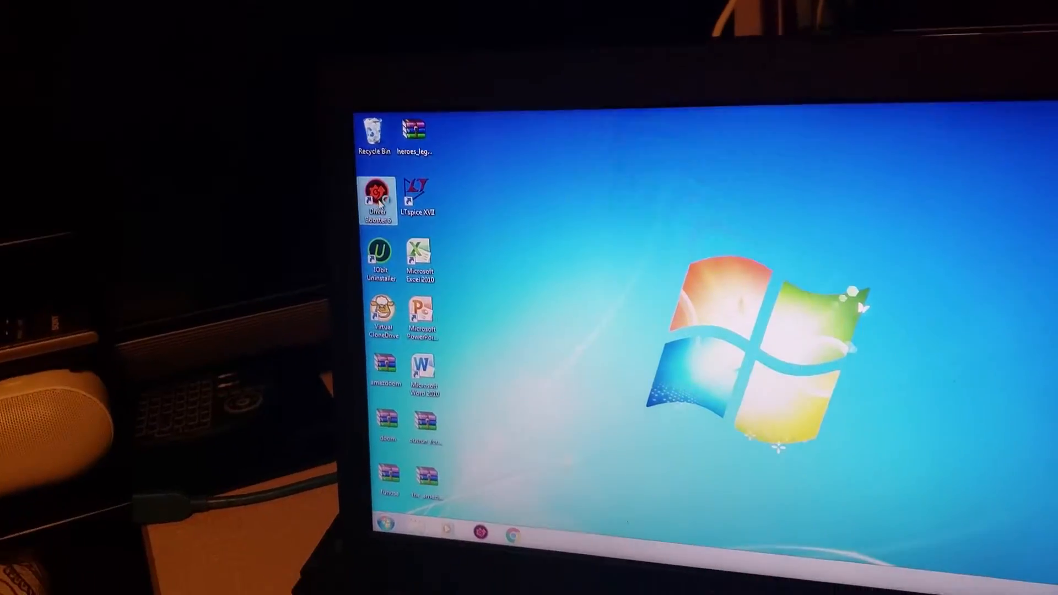
Step: Start Driver Booster 6 from the desktop and scan the installed drivers
{"action": "double_click", "coordinate": [376, 199]}
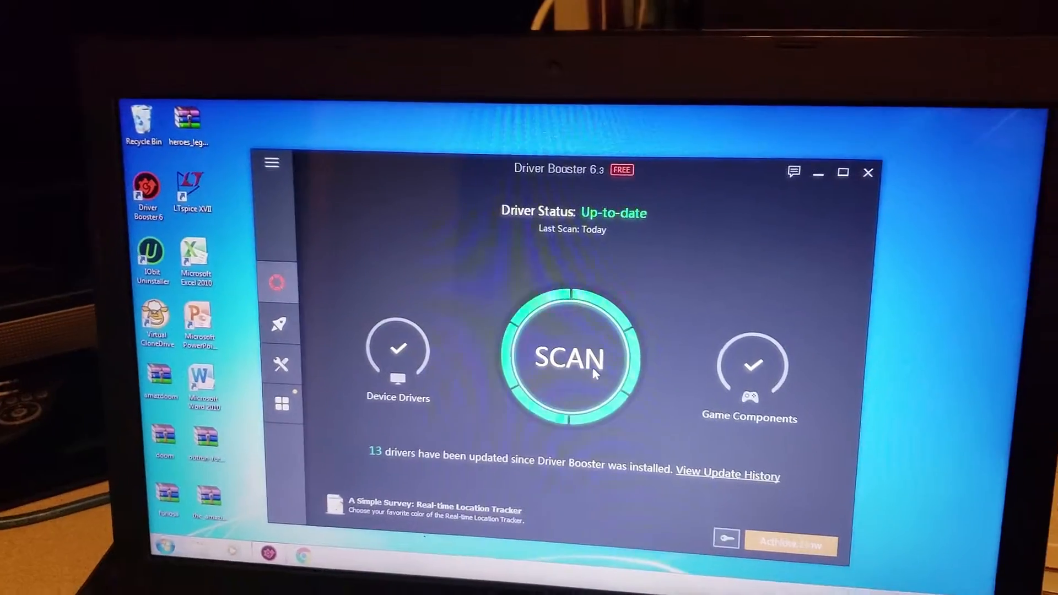
{"action": "left_click", "coordinate": [572, 357]}
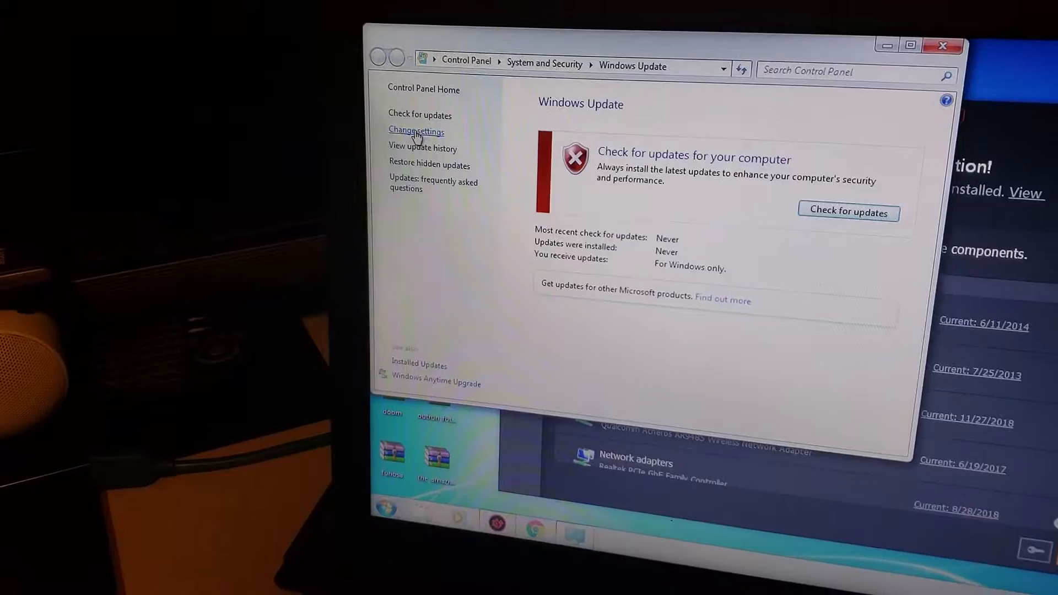
Step: Go to Change settings for Windows Update under System and Security
{"action": "left_click", "coordinate": [416, 130]}
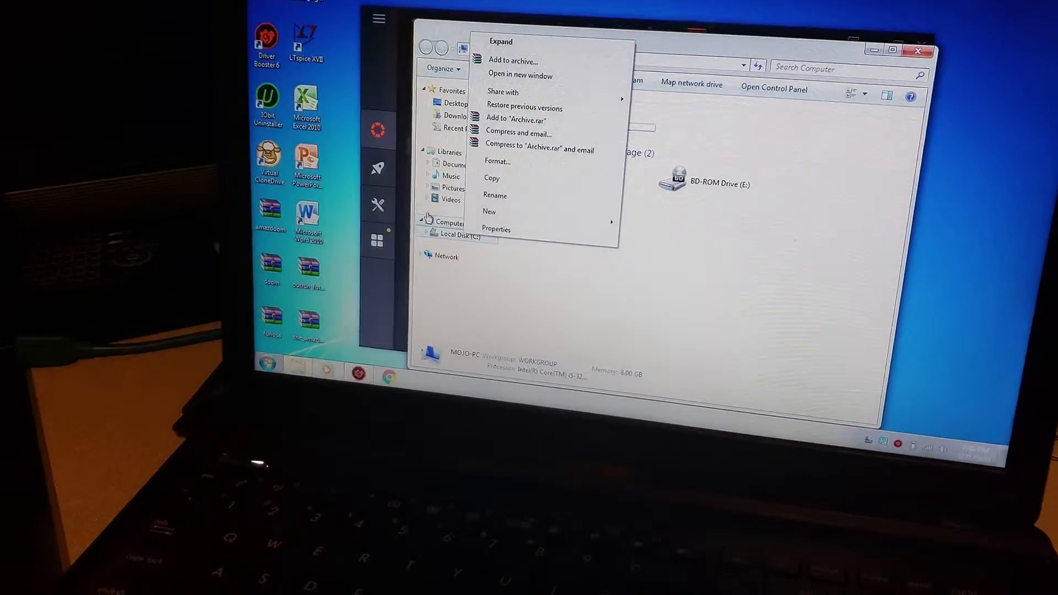
Step: Manage the Computer, review Device Manager's Other devices (PCI Device, PCI Simple Communications Controller), then close it
{"action": "right_click", "coordinate": [449, 222]}
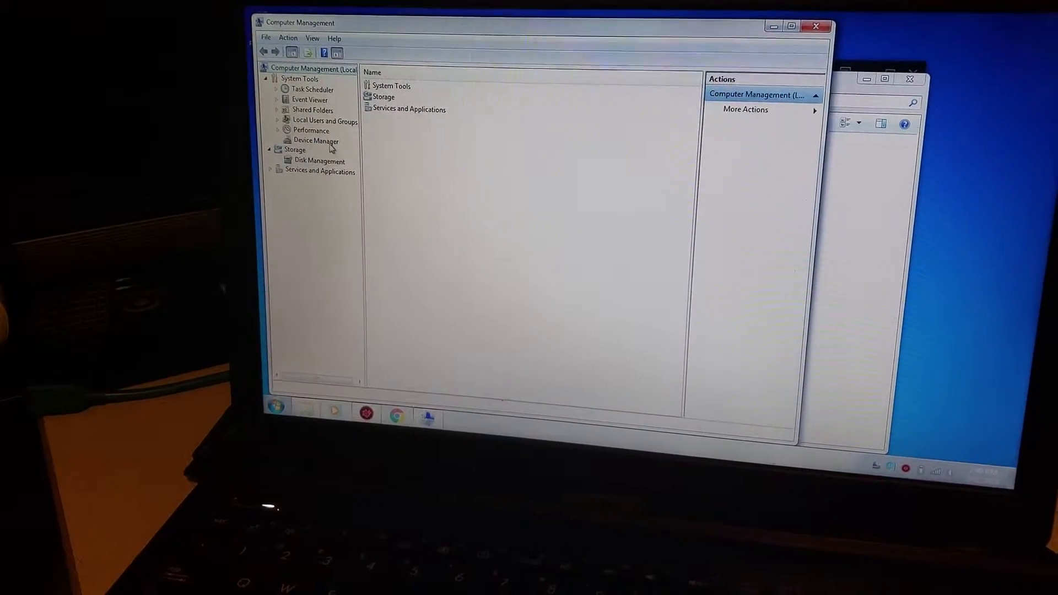
{"action": "left_click", "coordinate": [316, 140]}
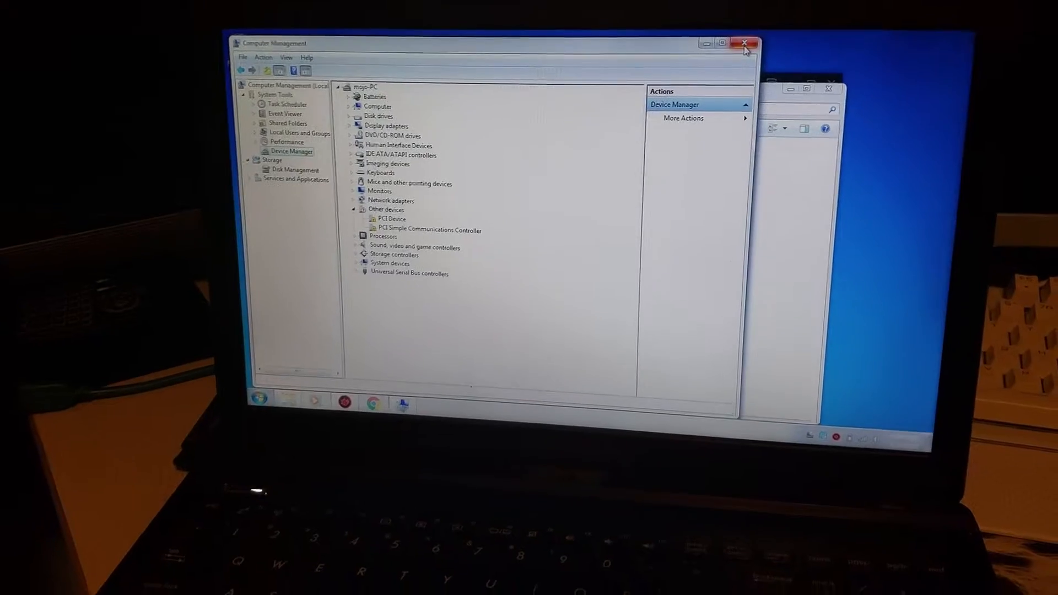
{"action": "left_click", "coordinate": [744, 43]}
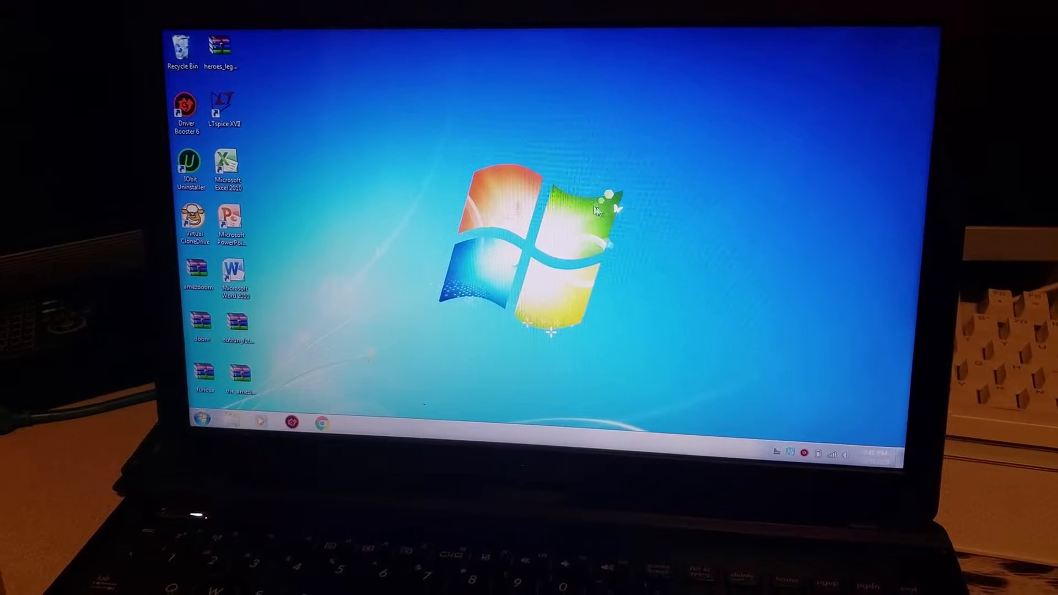
{"action": "right_click", "coordinate": [594, 213]}
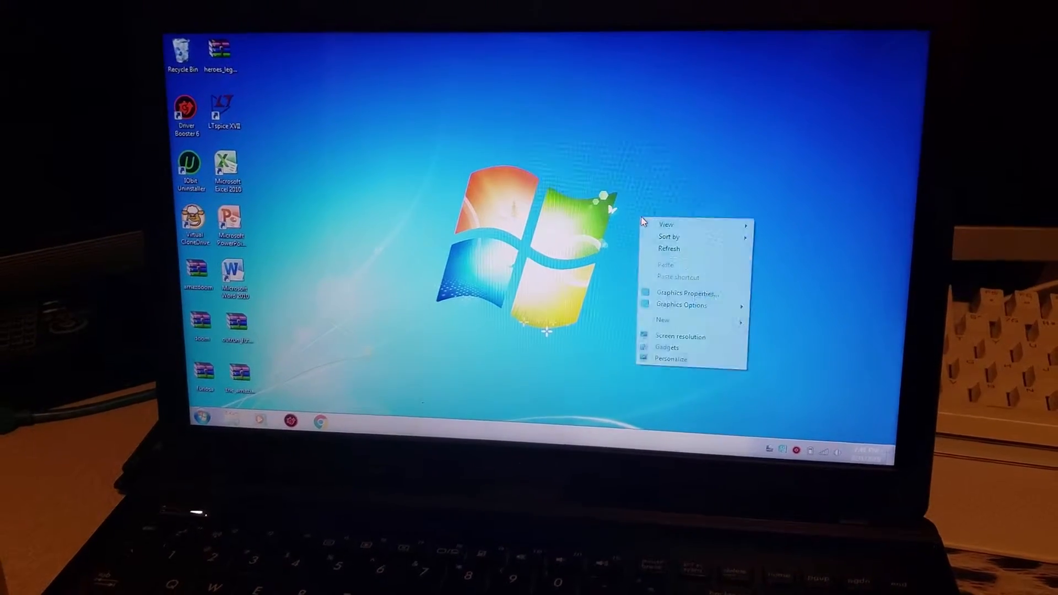
{"action": "left_click", "coordinate": [634, 188]}
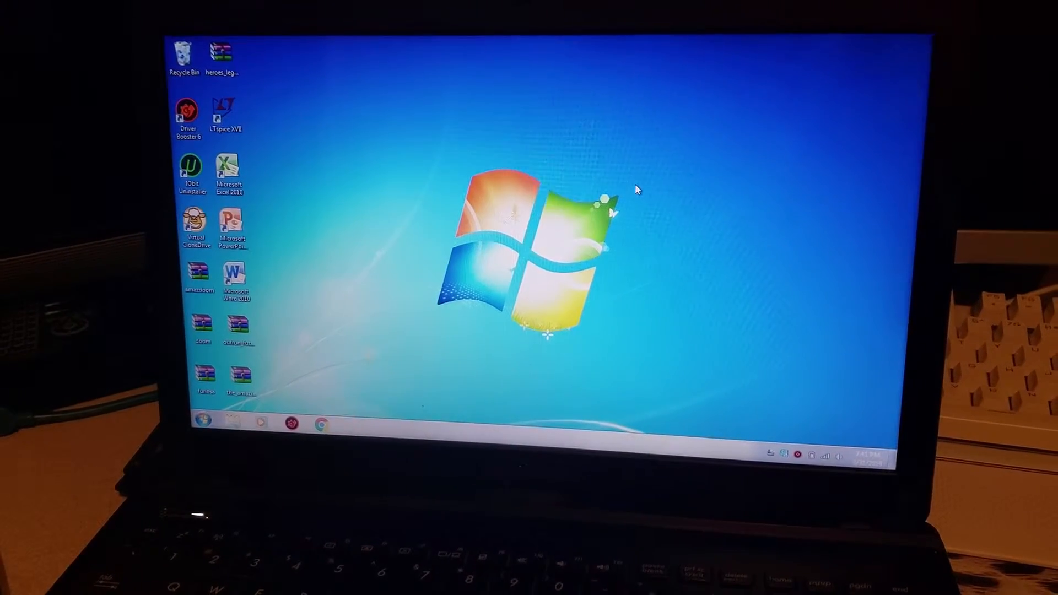